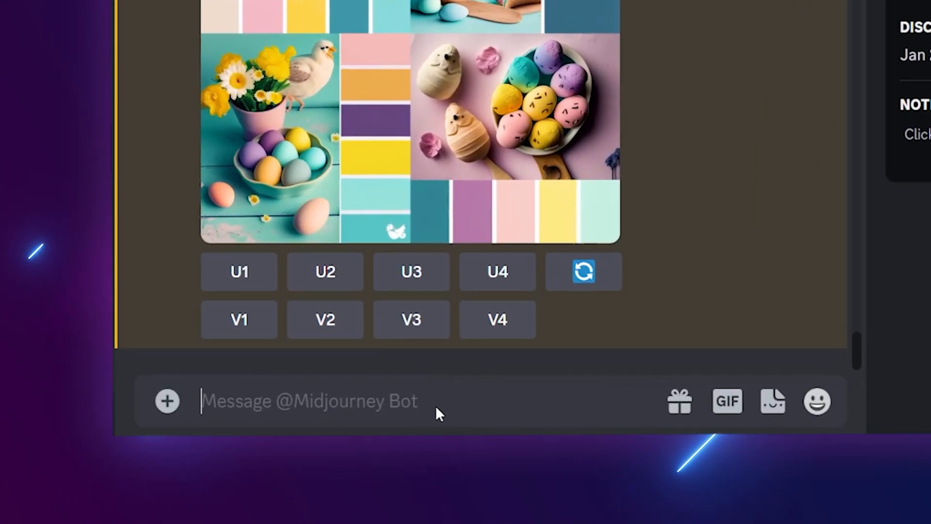
Step: Submit the /imagine prompt 'summer colour palette' to Midjourney
type("/imagine prompt")
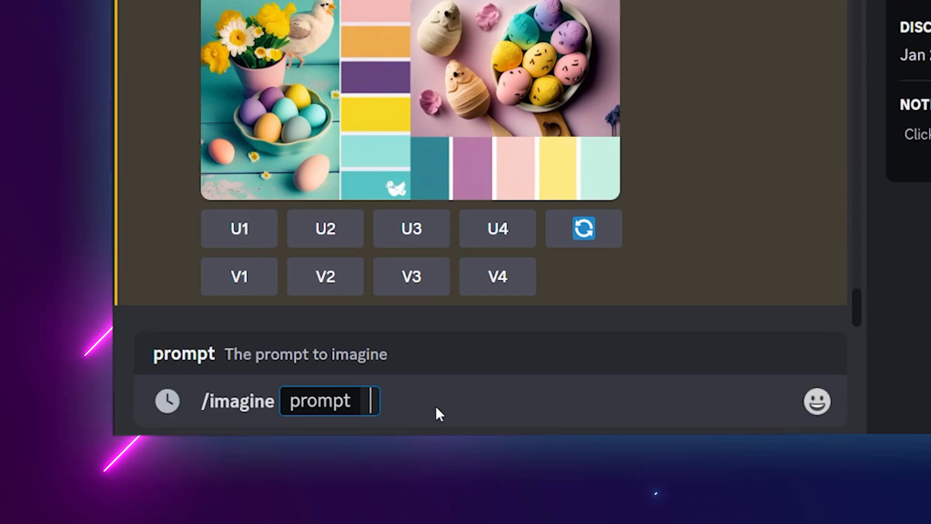
type("s")
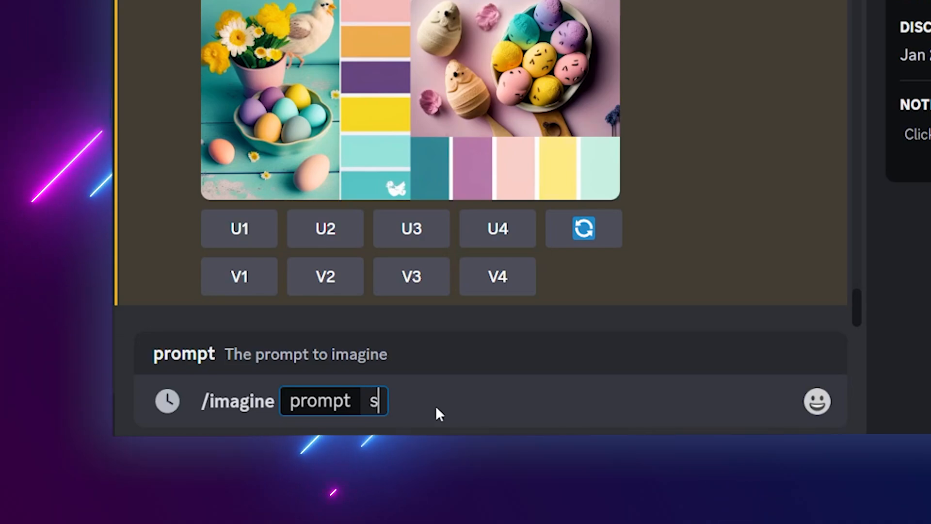
type("ummer co")
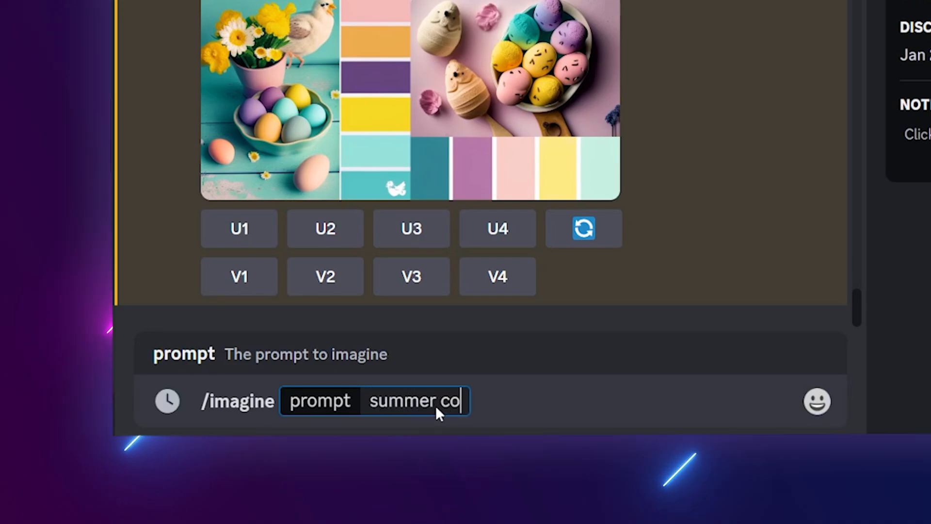
type("lour pale")
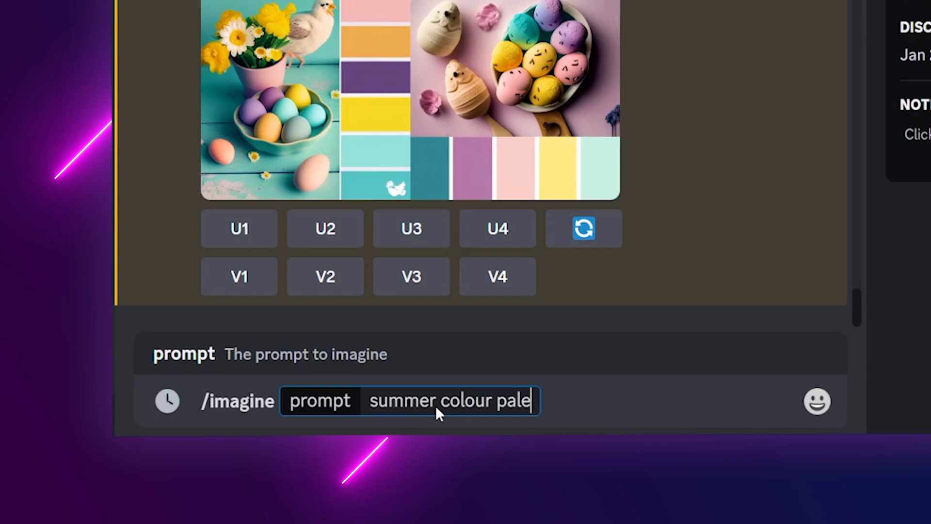
key("Return")
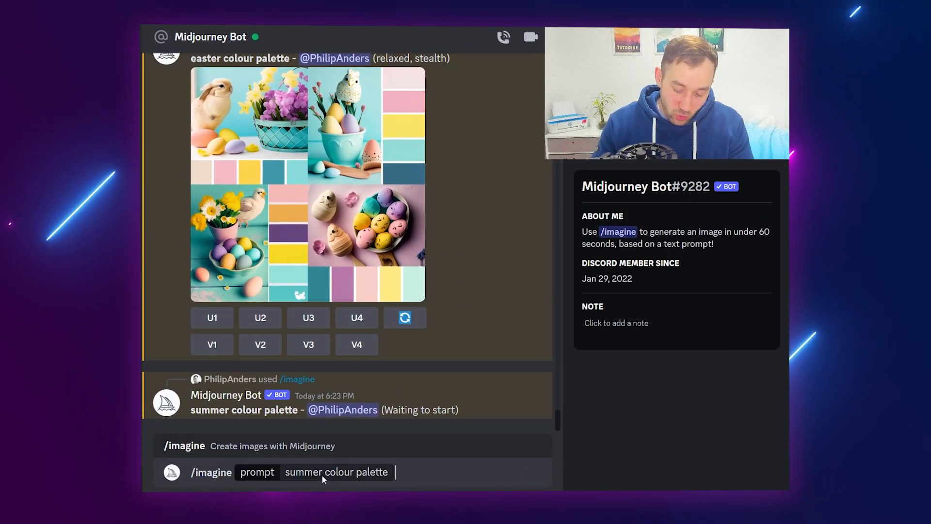
Step: Submit 'orange pink purple pastel colour palette', then queue 'halloween colour palette'
double_click(304, 472)
type("orange pink")
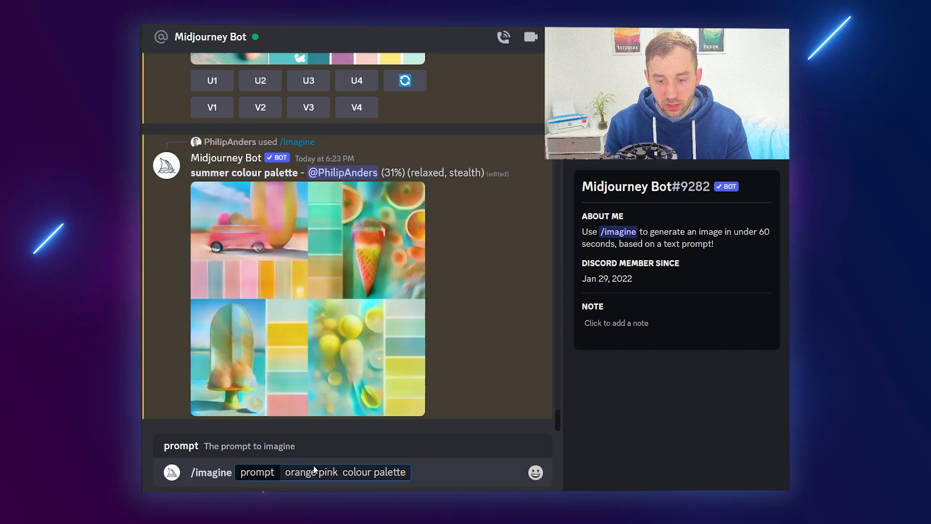
type("purple pas")
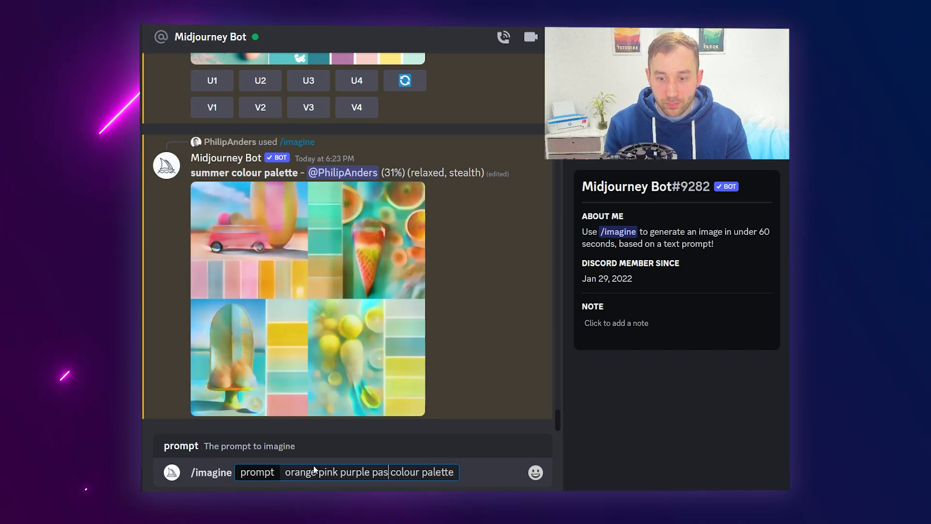
type("ha")
key("Return")
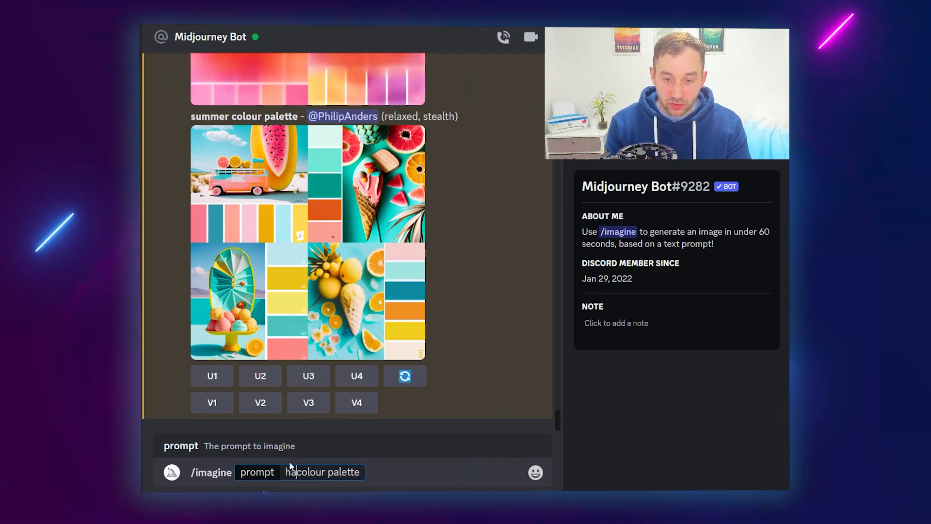
type("lloween ")
key("Return")
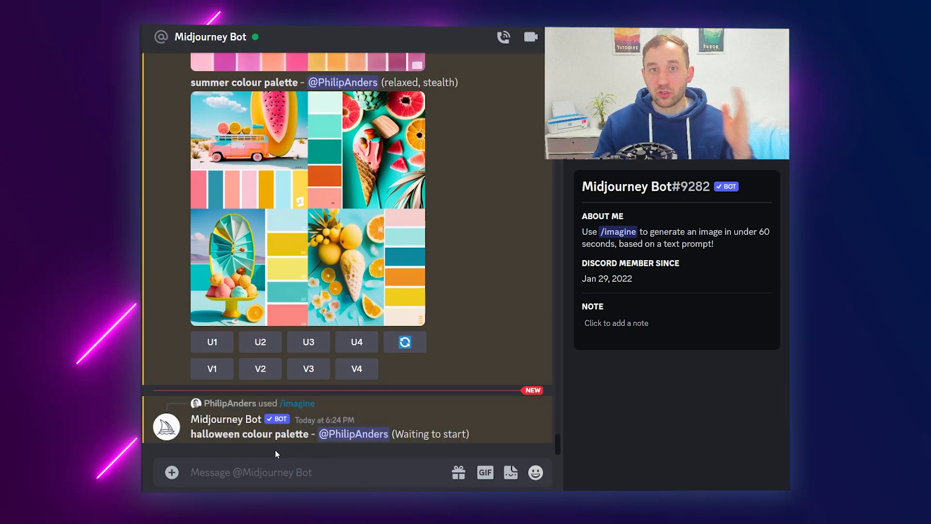
Step: Scroll down and open the finished summer colour palette grid full size
scroll("down", 3)
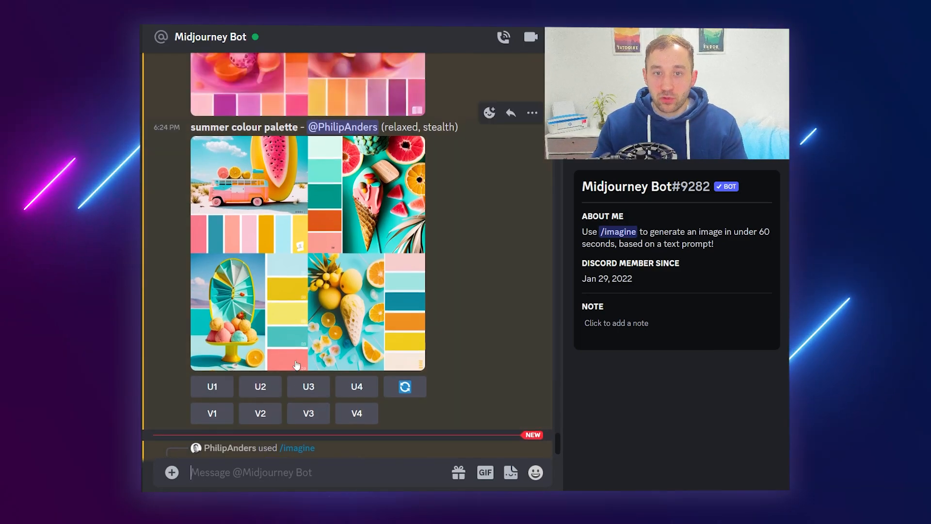
left_click(307, 250)
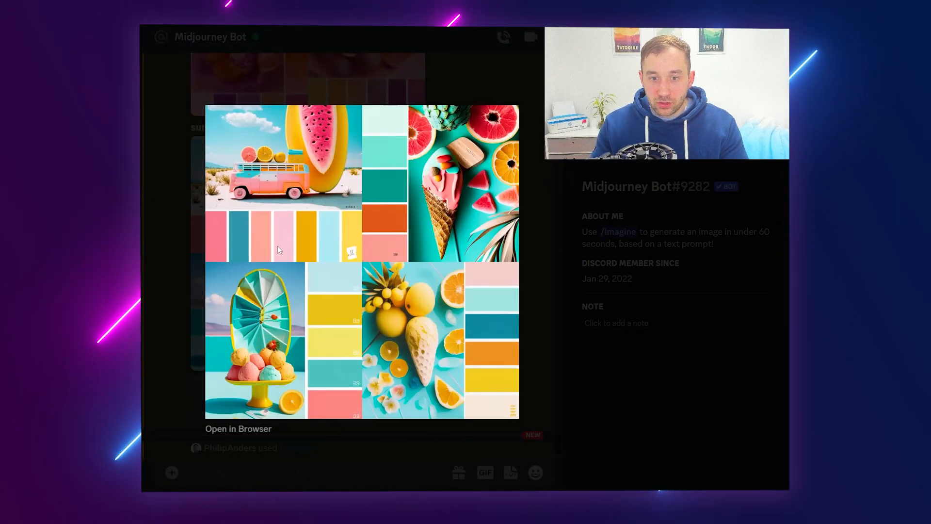
mouse_move(233, 312)
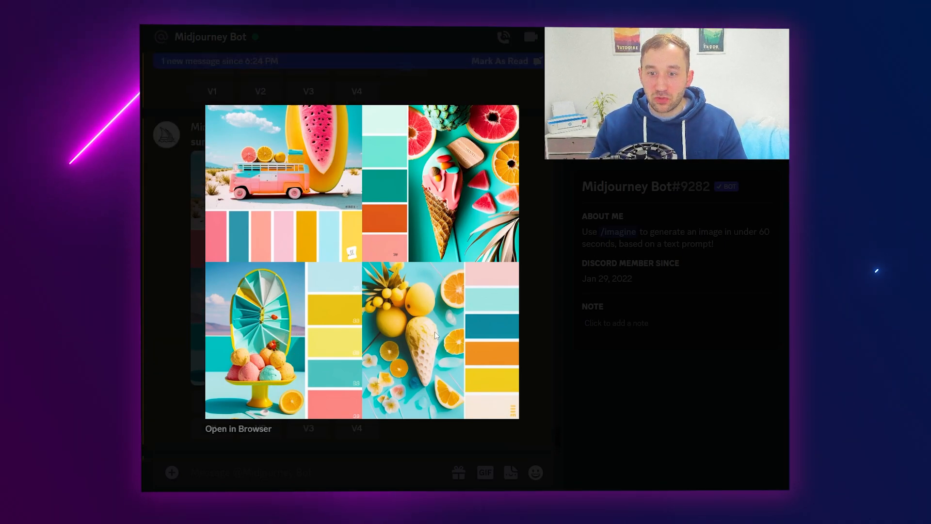
mouse_move(481, 273)
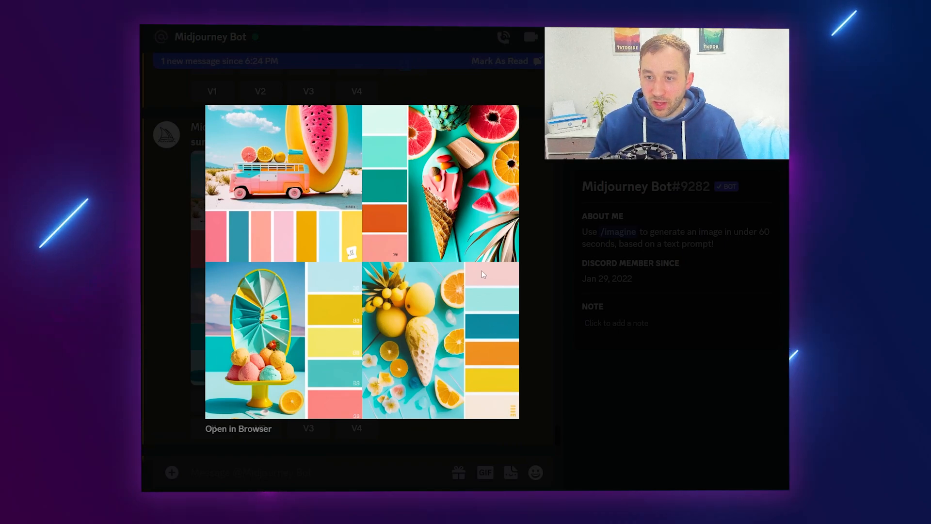
mouse_move(349, 337)
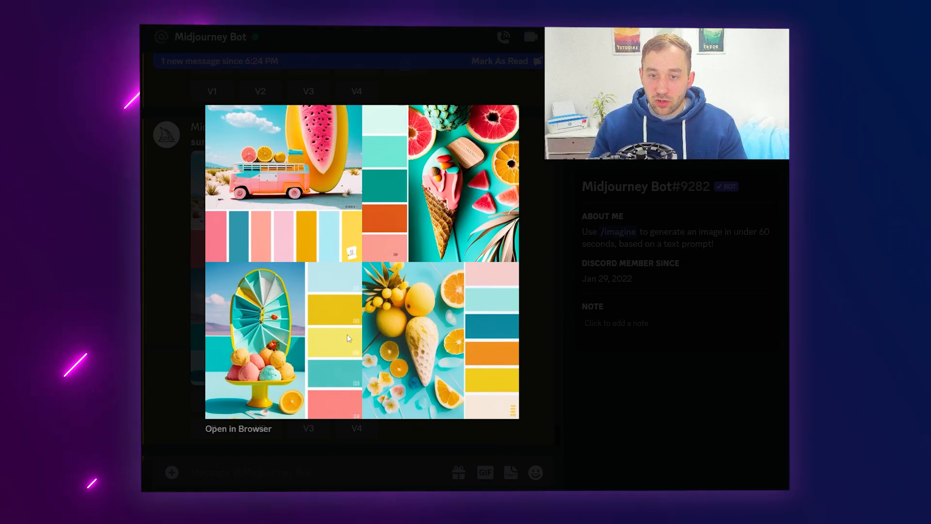
mouse_move(296, 252)
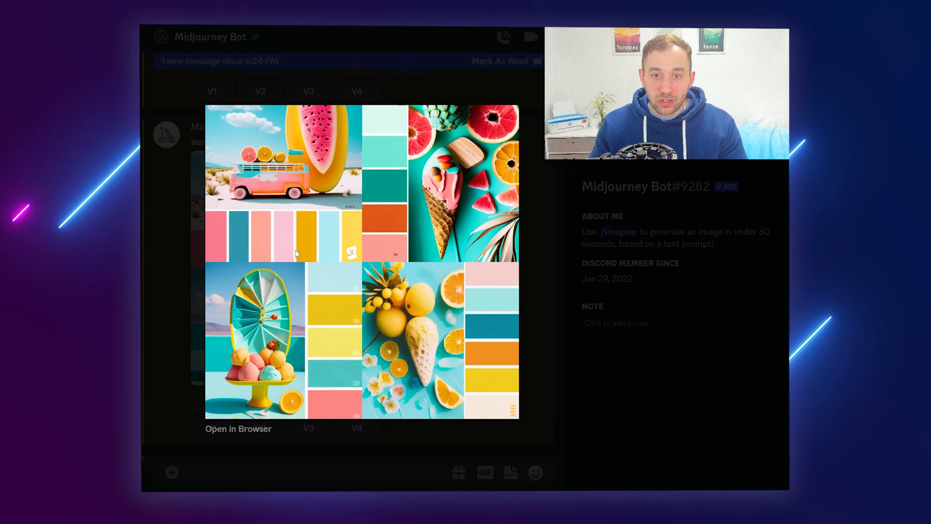
mouse_move(340, 282)
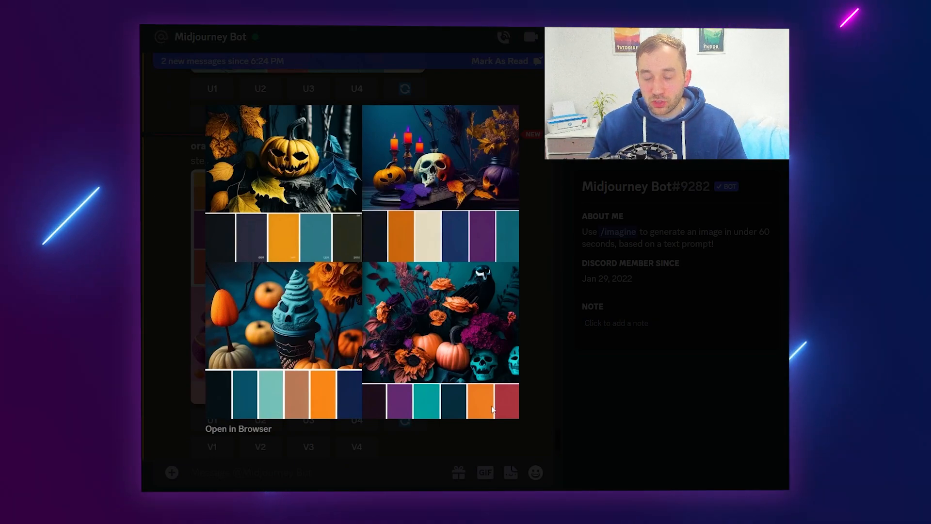
Step: Review the pastel and halloween results and submit 'orange halloween colour palette'
scroll("down", 3)
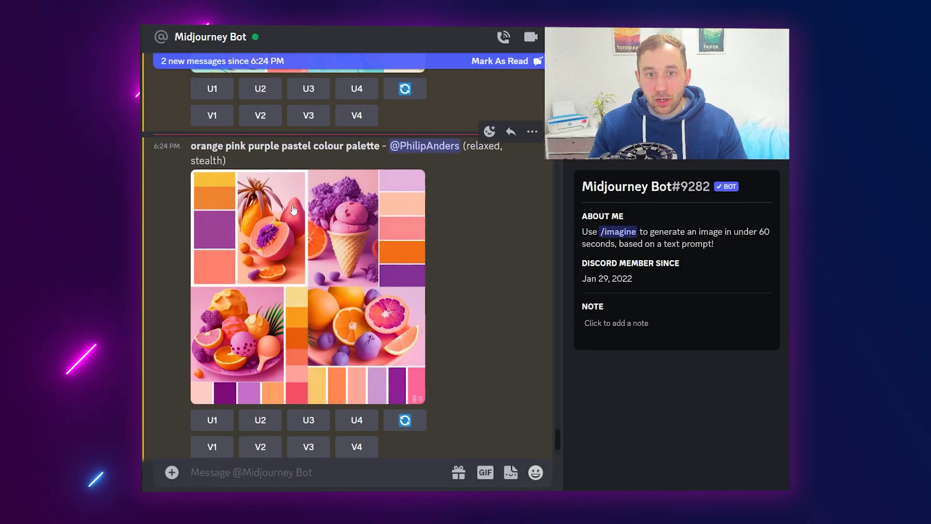
scroll("down", 3)
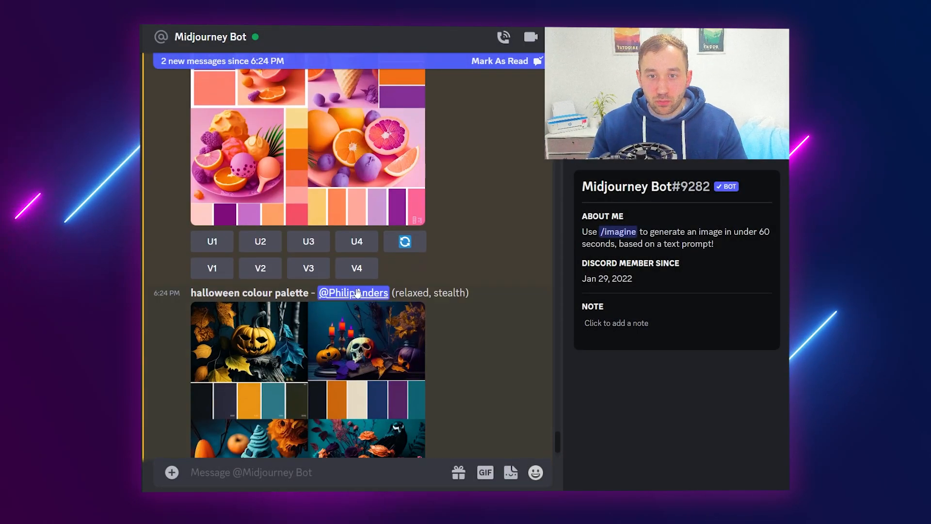
scroll("down", 3)
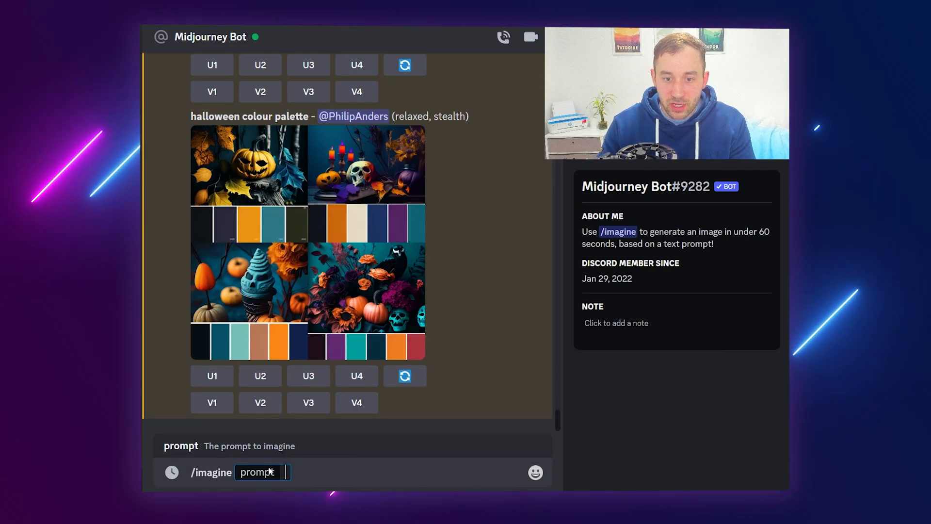
type("orange hallowee")
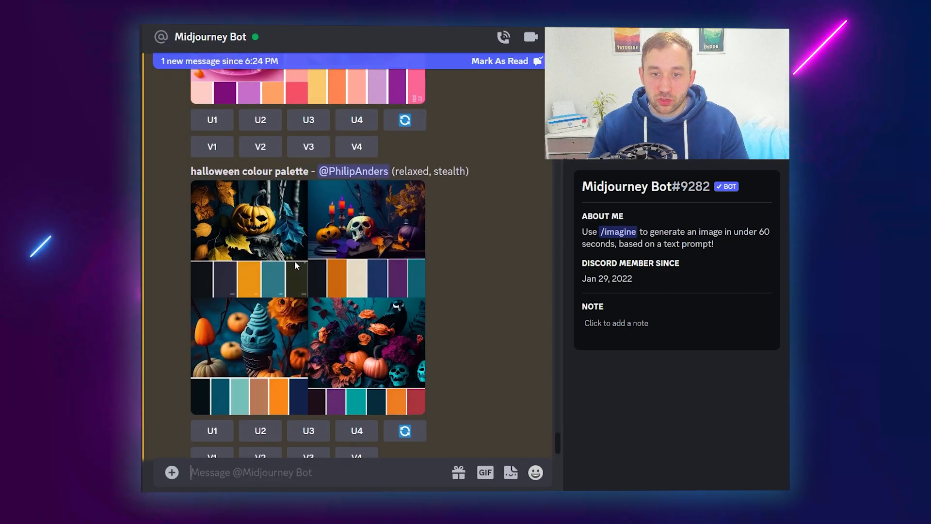
scroll("up", 3)
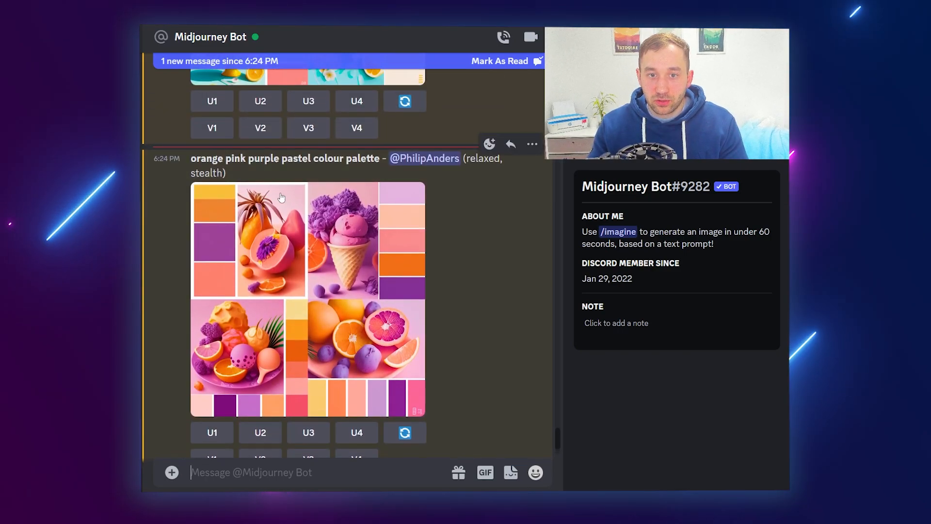
left_click(307, 296)
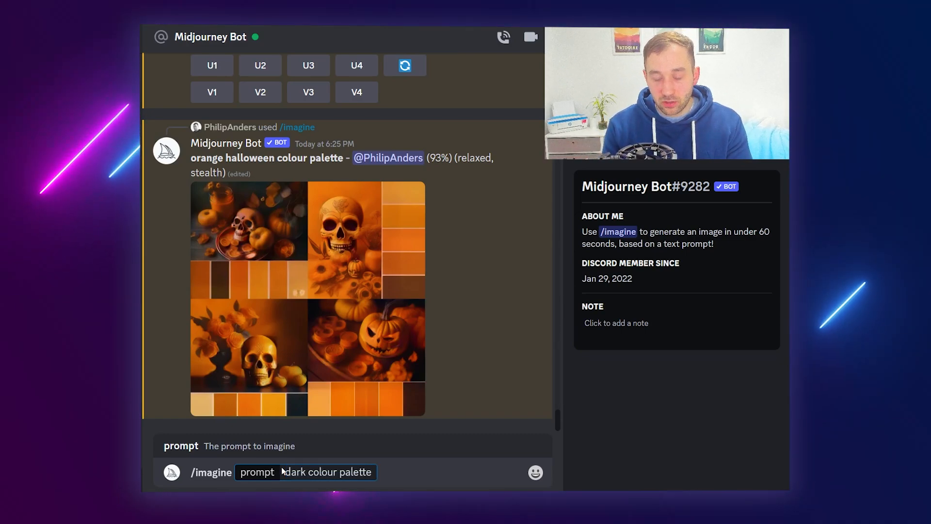
scroll("down", 3)
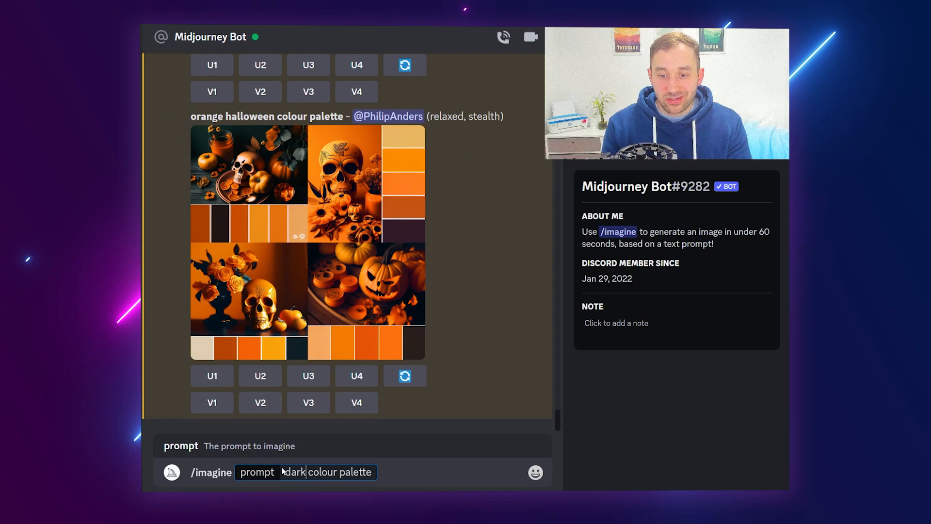
type("blue and red")
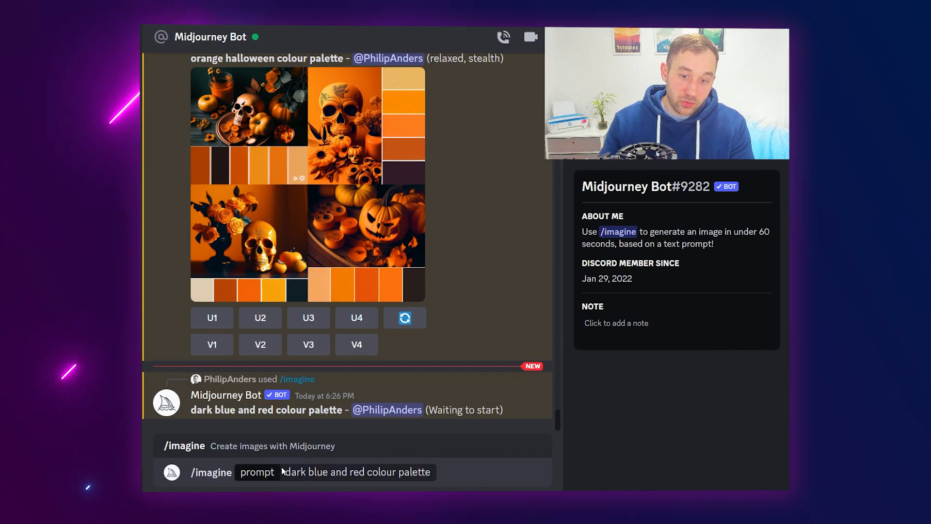
double_click(295, 472)
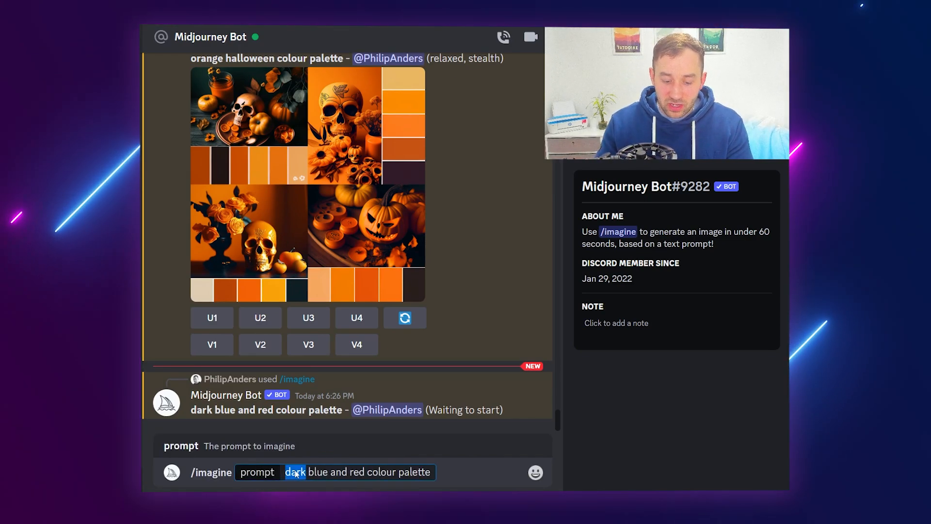
type("vibrant bright")
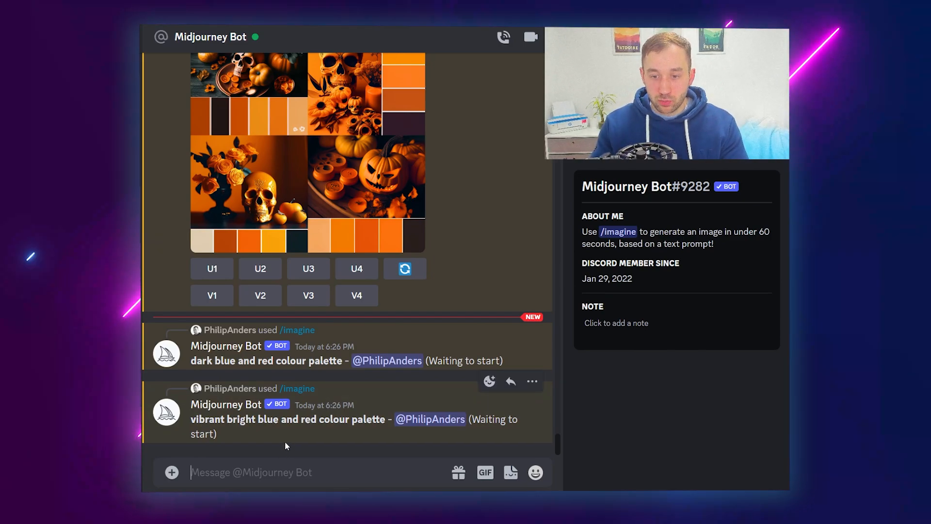
mouse_move(288, 443)
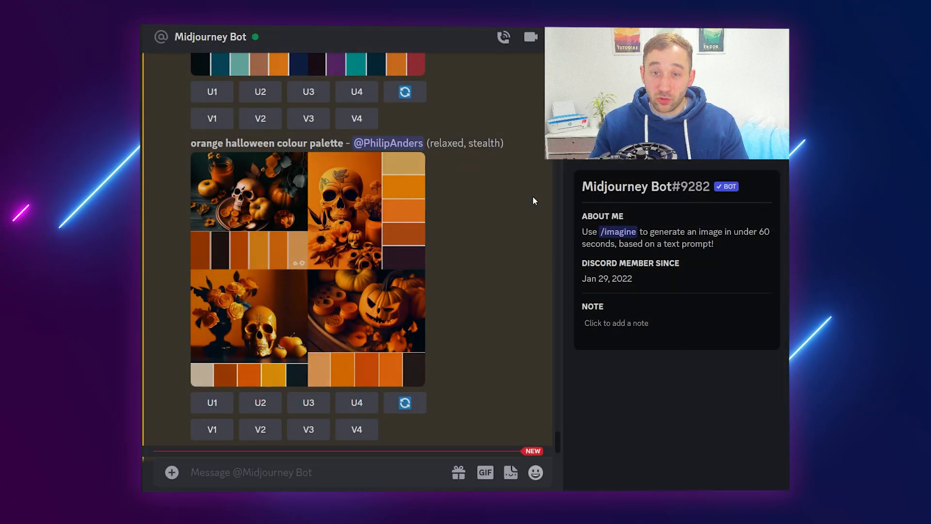
scroll("up", 3)
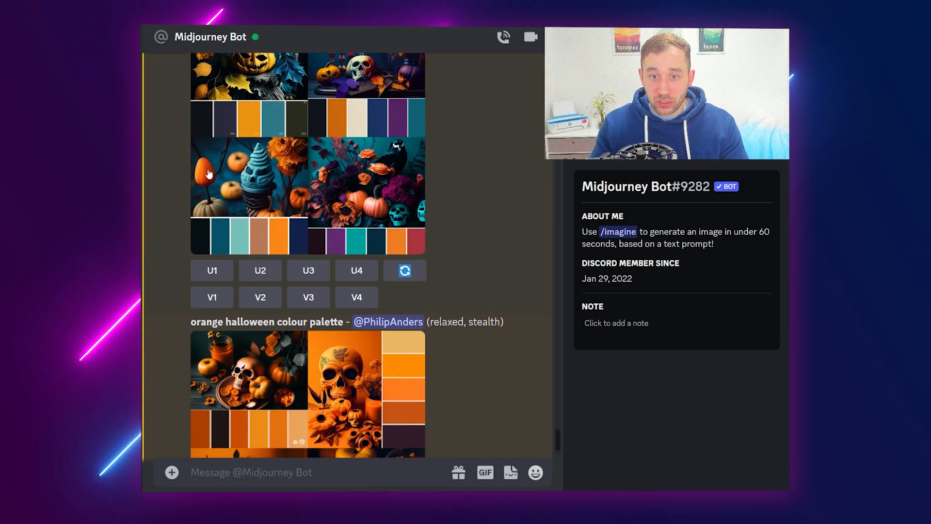
scroll("down", 3)
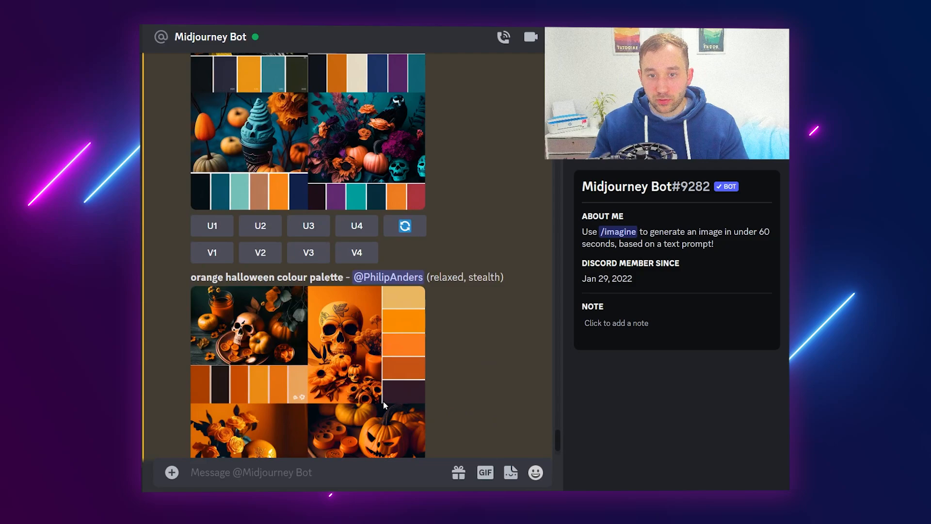
scroll("down", 3)
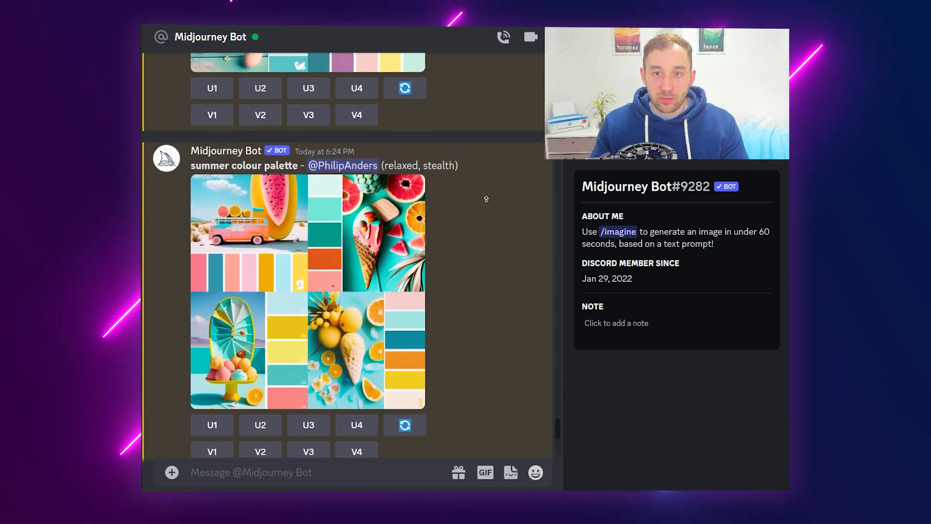
scroll("down", 3)
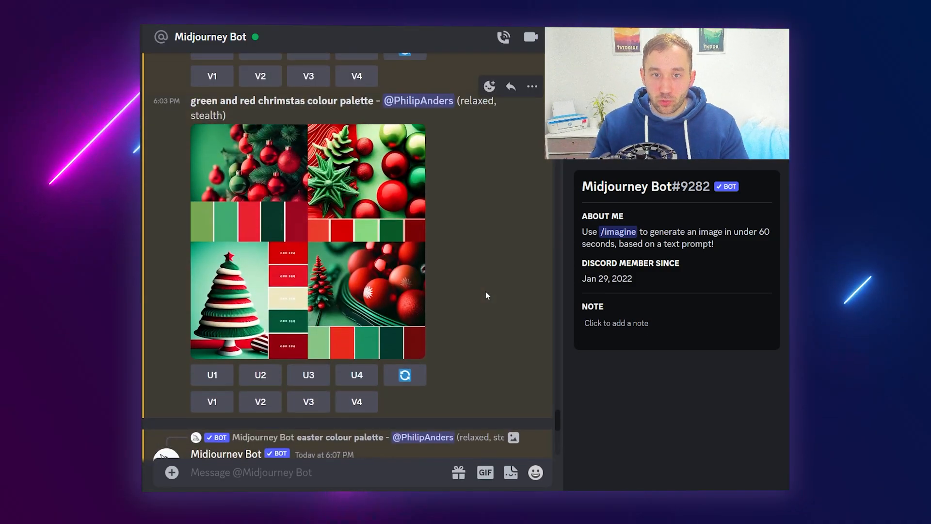
scroll("up", 3)
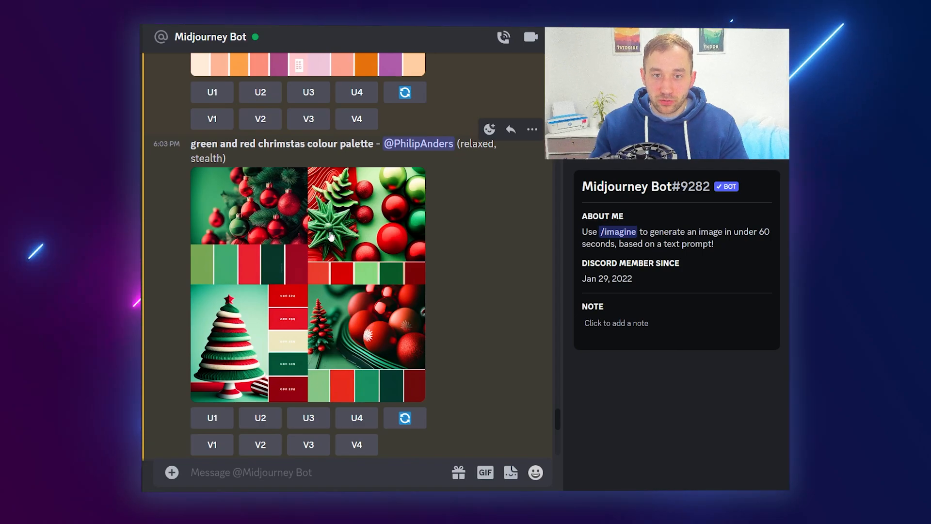
left_click(307, 285)
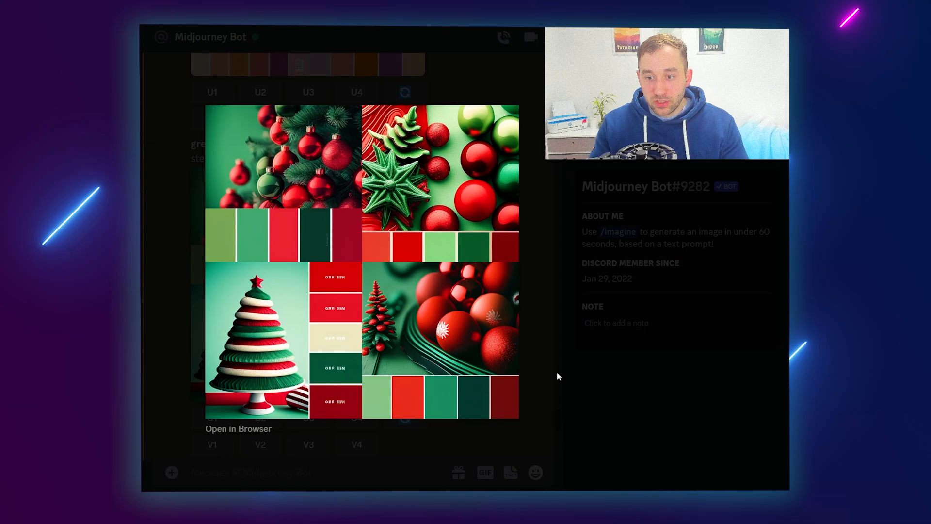
mouse_move(432, 404)
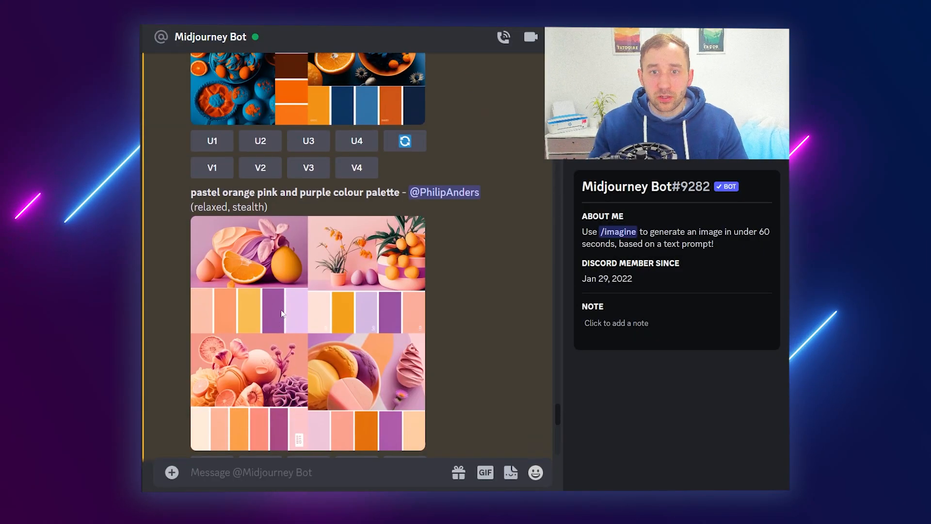
scroll("down", 3)
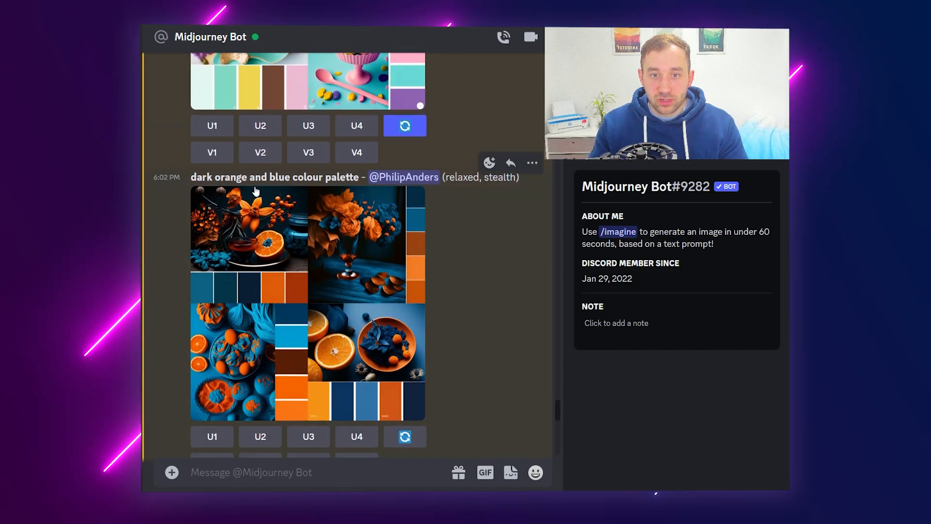
scroll("up", 3)
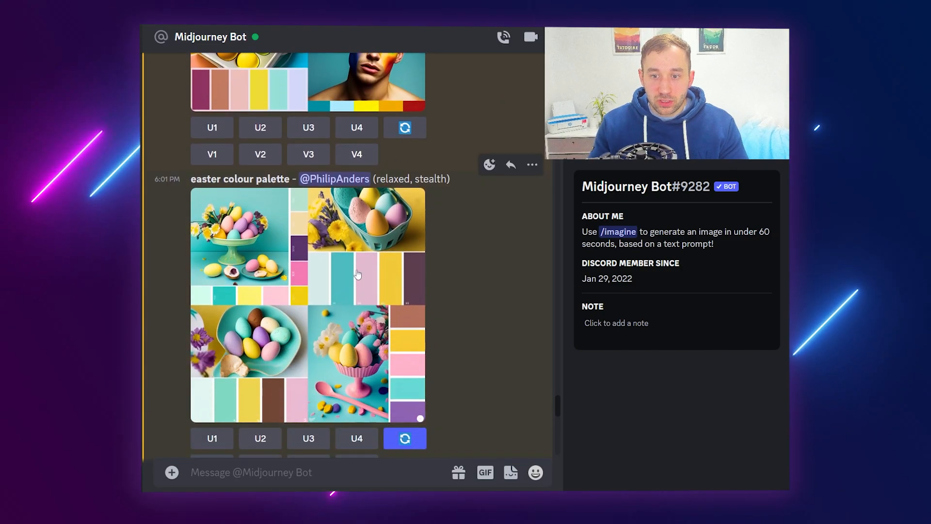
left_click(307, 303)
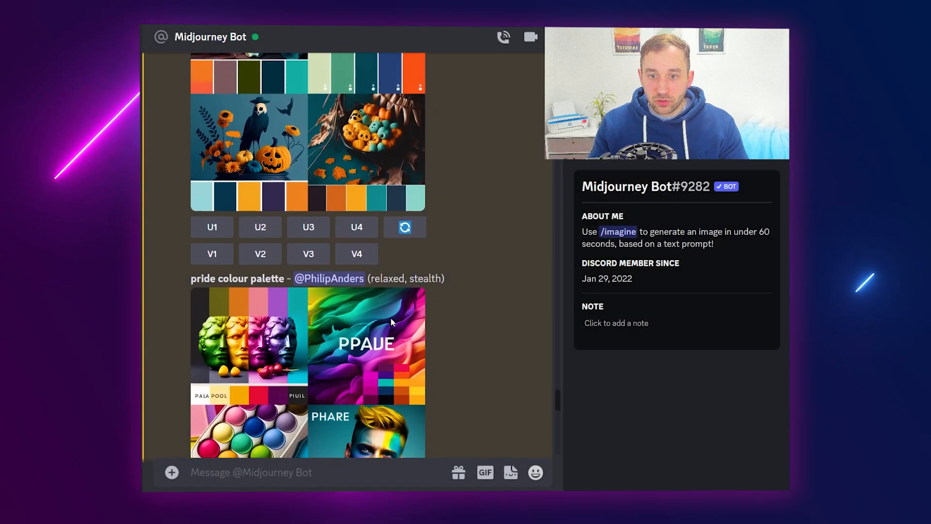
scroll("down", 3)
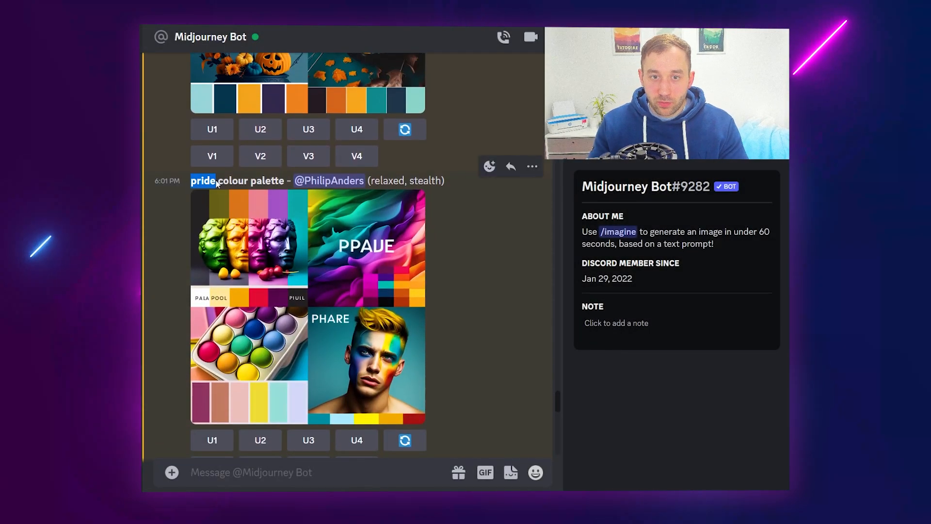
scroll("up", 3)
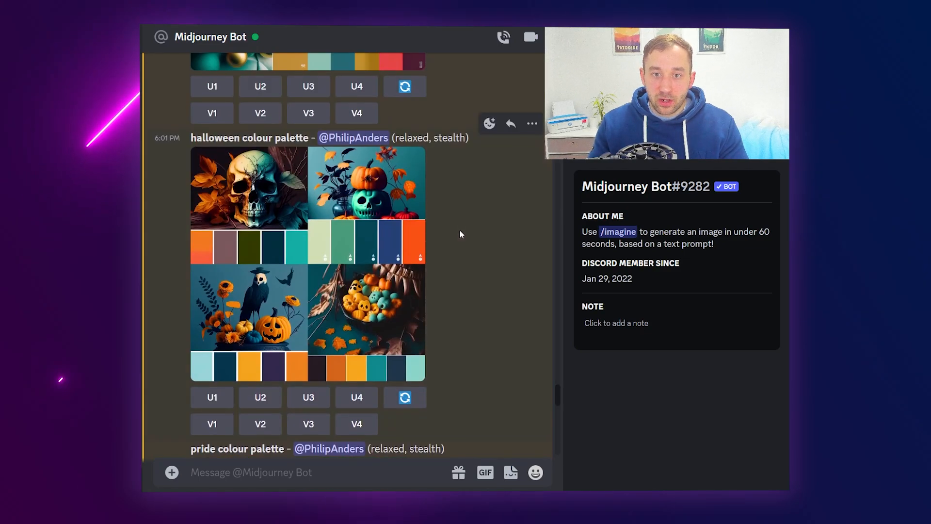
scroll("down", 3)
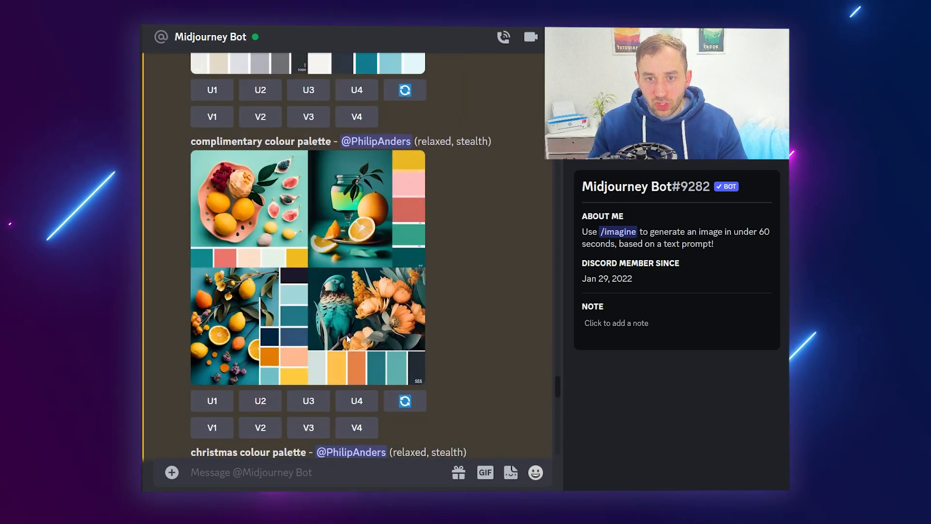
scroll("up", 3)
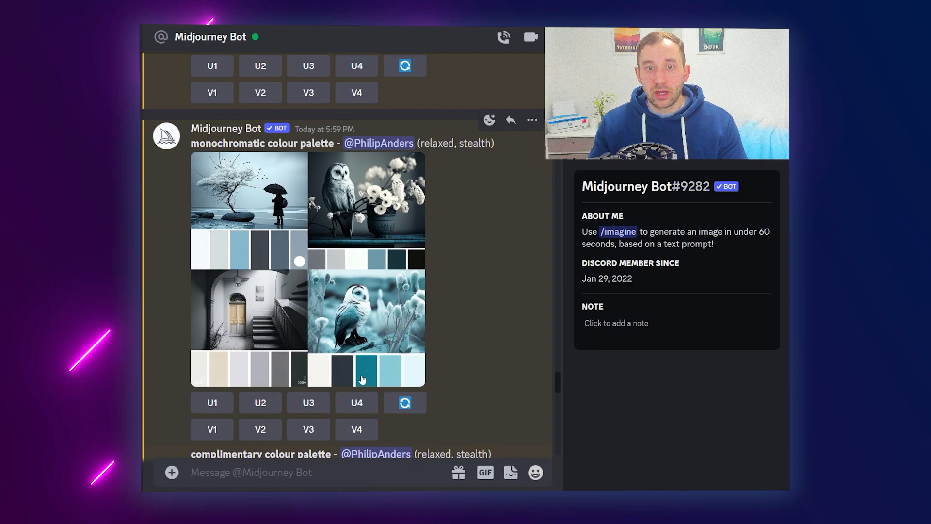
scroll("down", 3)
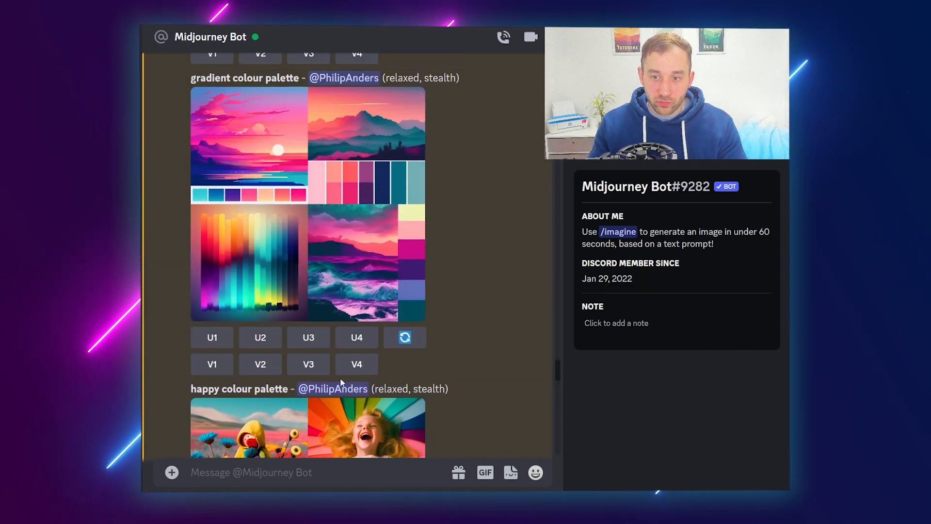
scroll("up", 3)
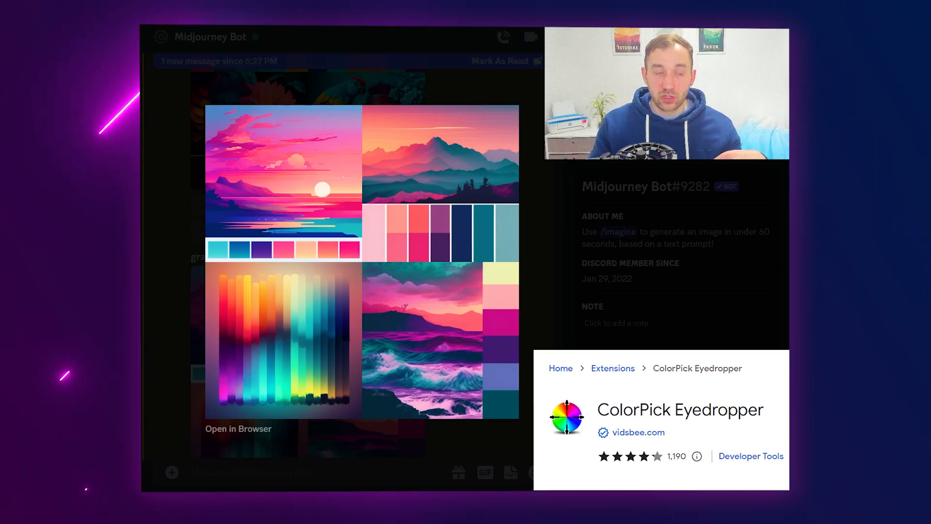
Step: Sample gradient palette swatches with ColorPick, reading hex codes such as #F5BFCB
left_click(270, 175)
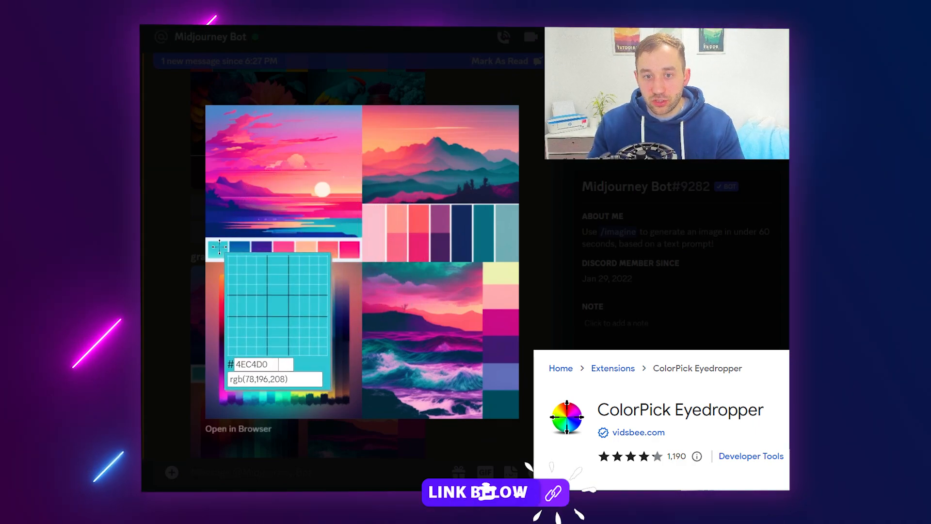
mouse_move(350, 249)
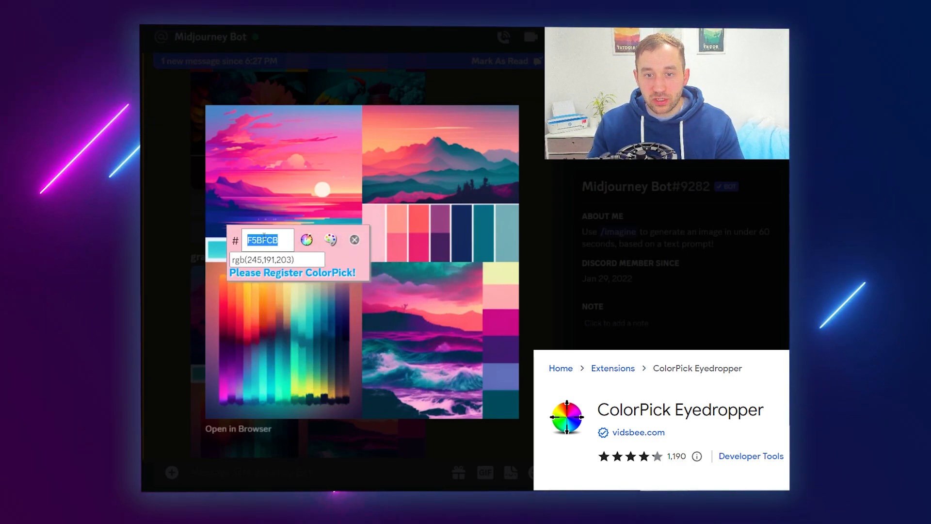
mouse_move(354, 240)
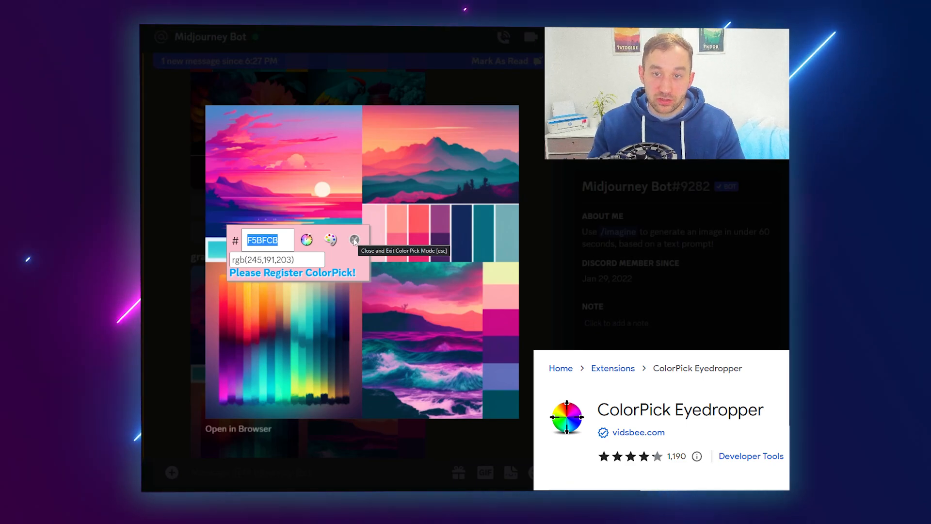
left_click(354, 239)
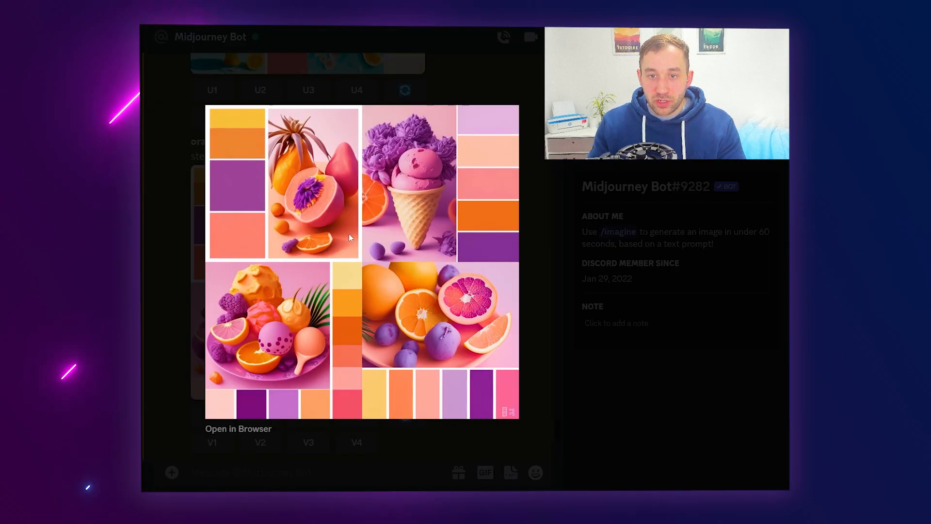
Step: Copy the pastel orange, pink and purple palette image from its context menu
right_click(349, 238)
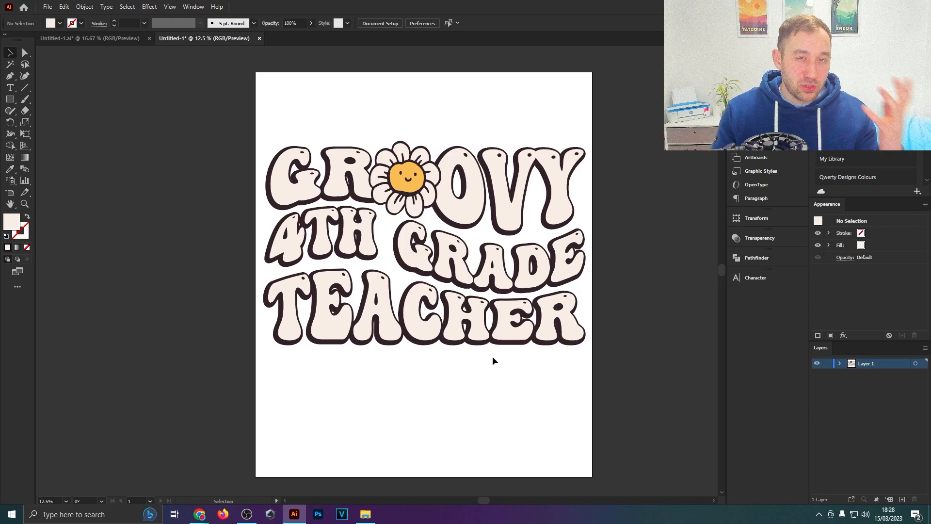
mouse_move(499, 375)
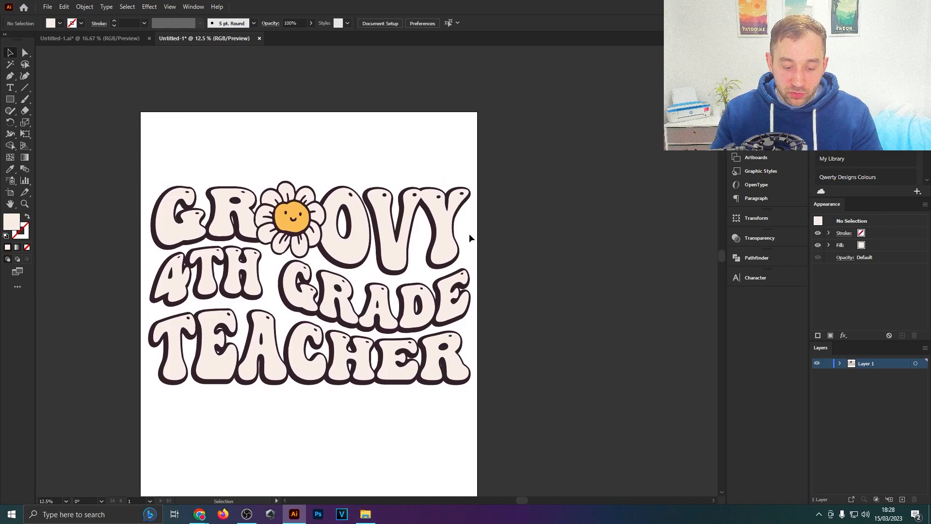
Step: Paste the copied palette image into the Illustrator document
key("ctrl+v")
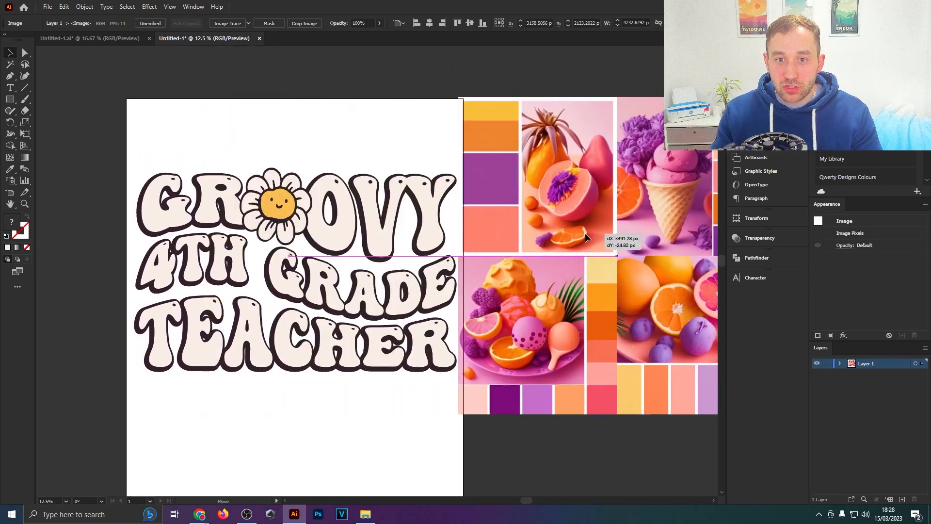
Step: Place the palette beside the artboard and fill a letter with a palette colour
left_click(243, 122)
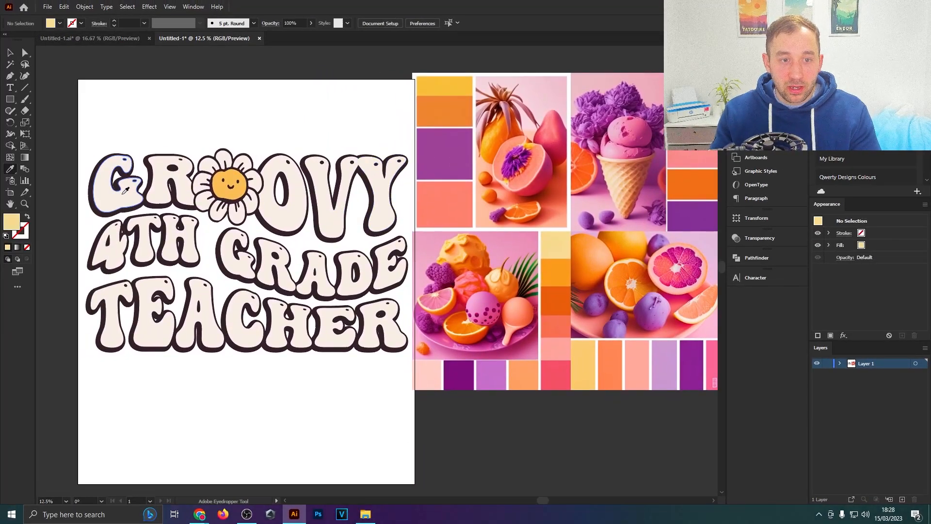
left_click(122, 190)
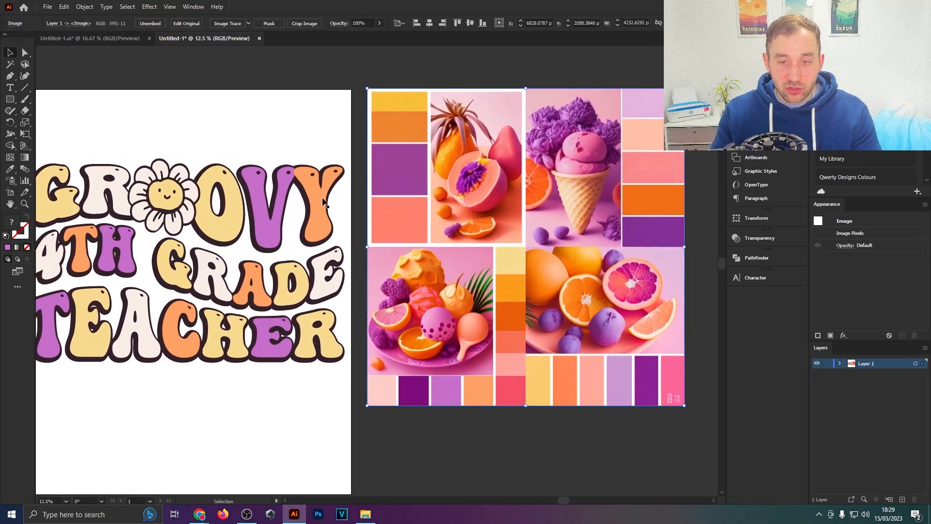
mouse_move(10, 177)
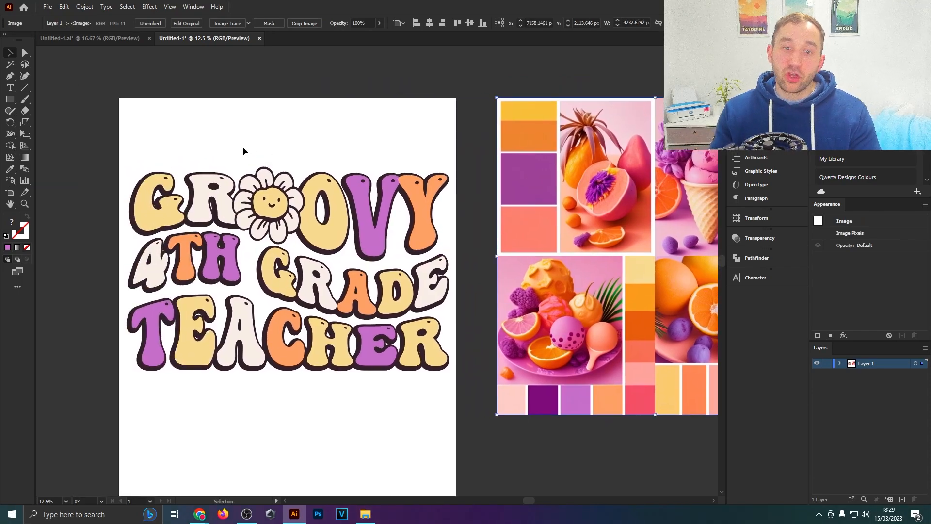
left_click(395, 127)
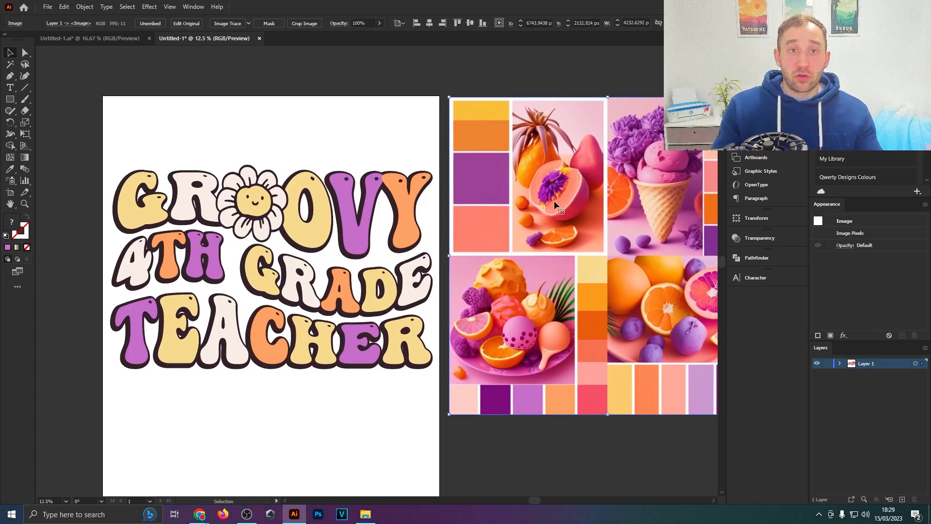
mouse_move(523, 279)
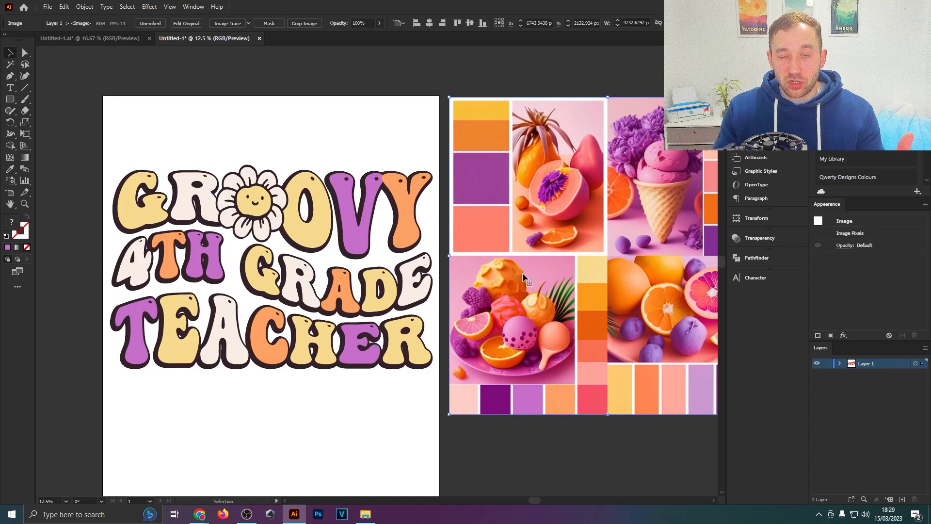
mouse_move(504, 313)
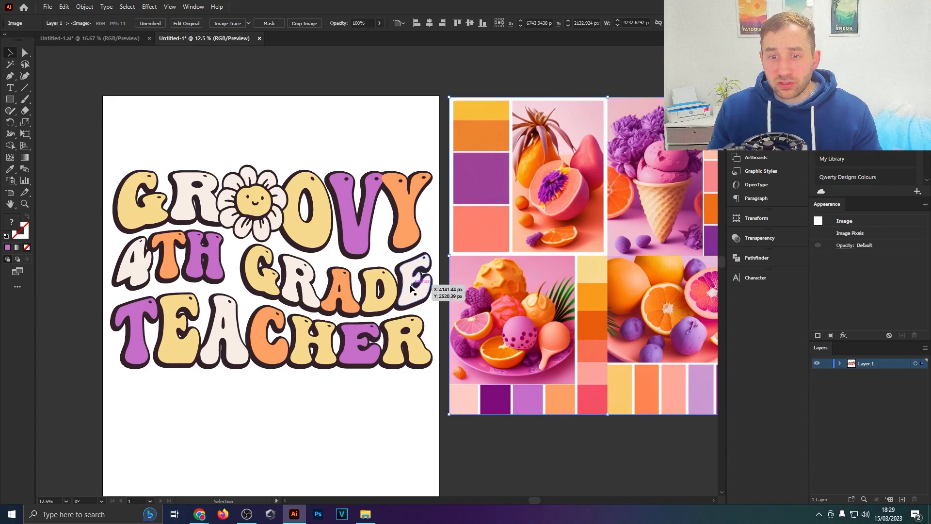
mouse_move(386, 355)
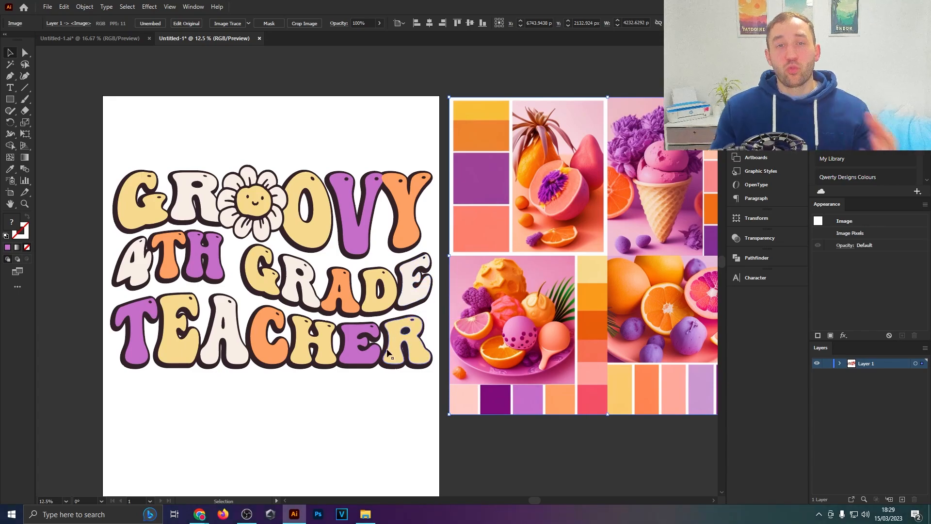